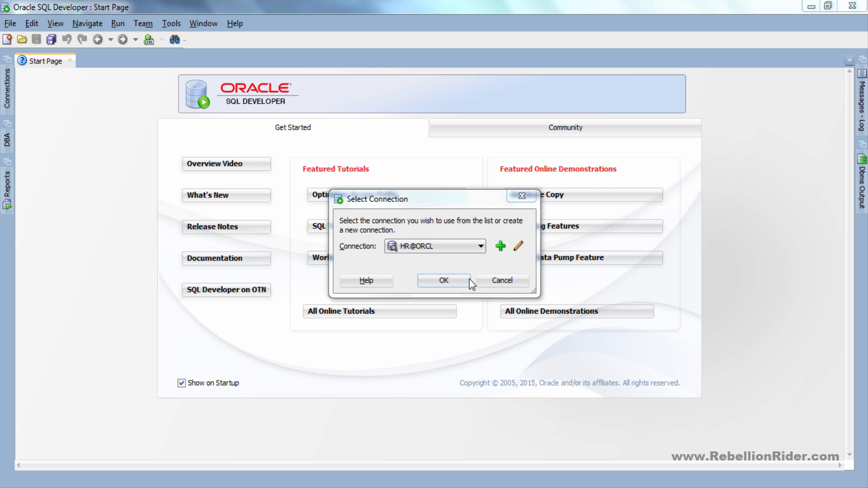
Confirm the HR@ORCL connection to get an empty SQL worksheet.
{"action": "left_click", "coordinate": [444, 280]}
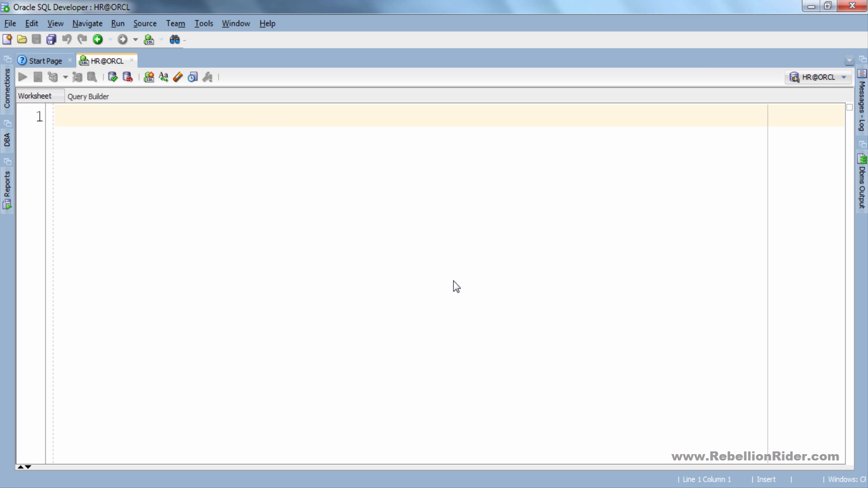
Enter a comment and SELECT LPAD('RebellionRider', 20, '#') FROM dual; in the worksheet.
{"action": "type", "text": "--LPAD () with Characte"}
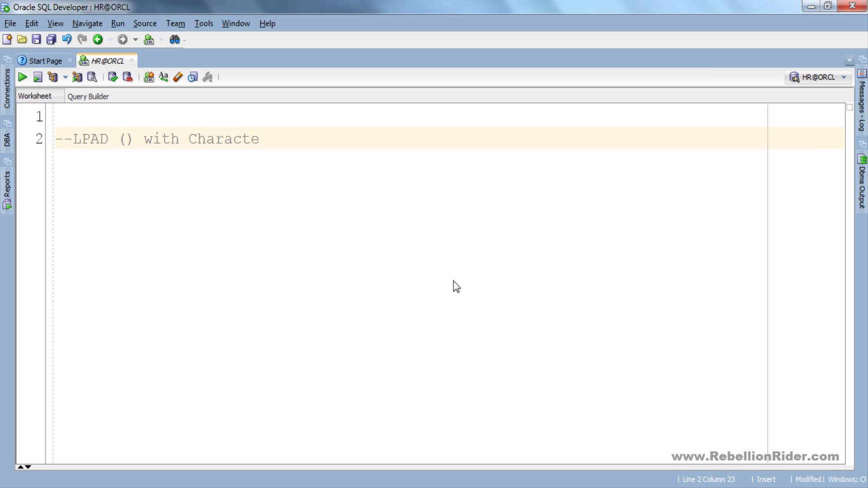
{"action": "type", "text": "r String as Expression"}
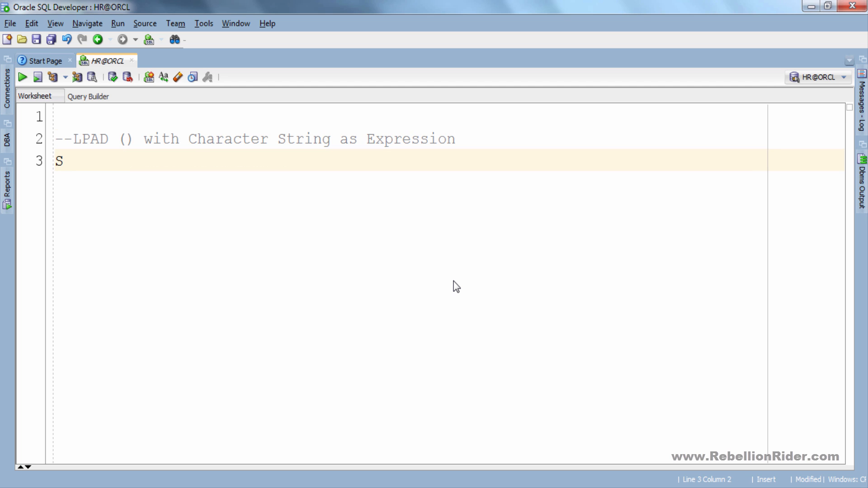
{"action": "type", "text": "ELECT LPAD('Rebell')"}
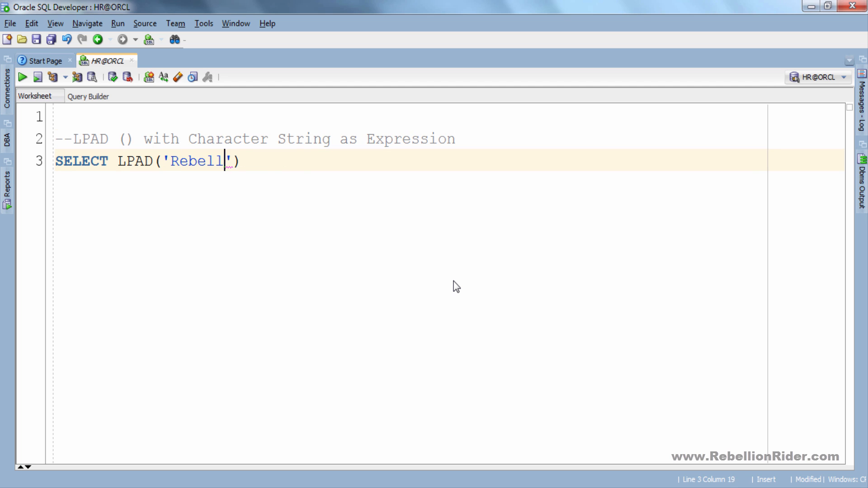
{"action": "type", "text": "ionRider', 20, '"}
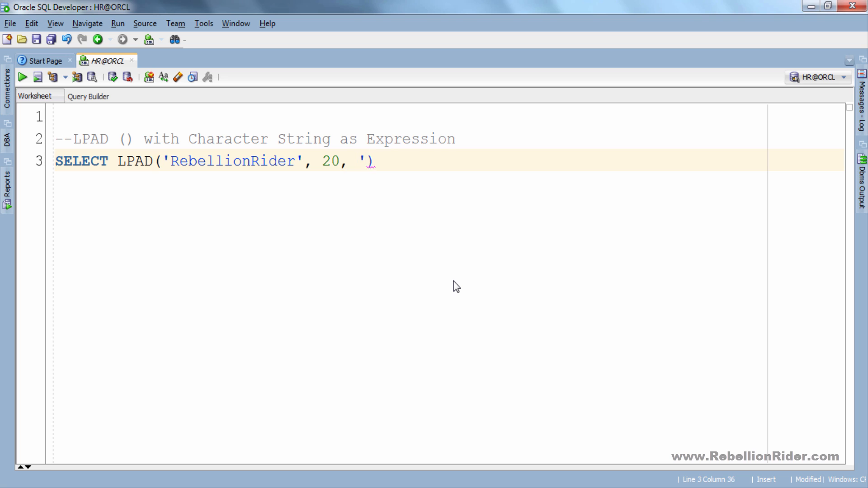
{"action": "type", "text": "#') FROM dual;"}
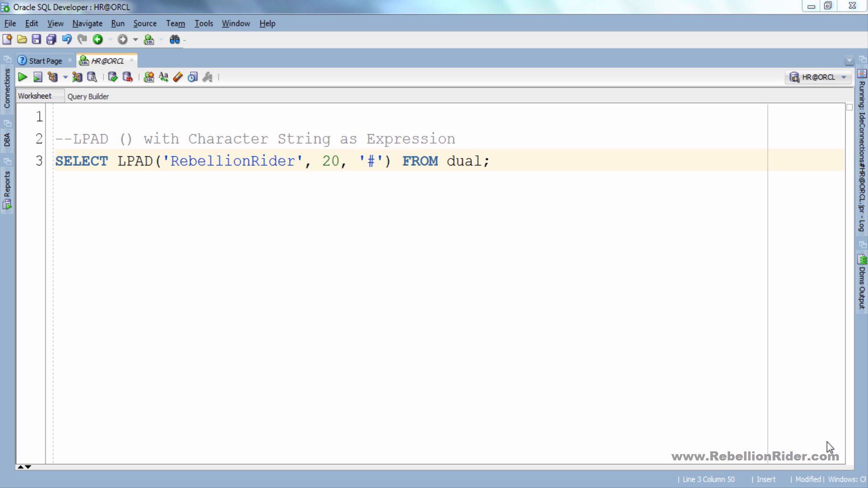
{"action": "double_click", "coordinate": [233, 161]}
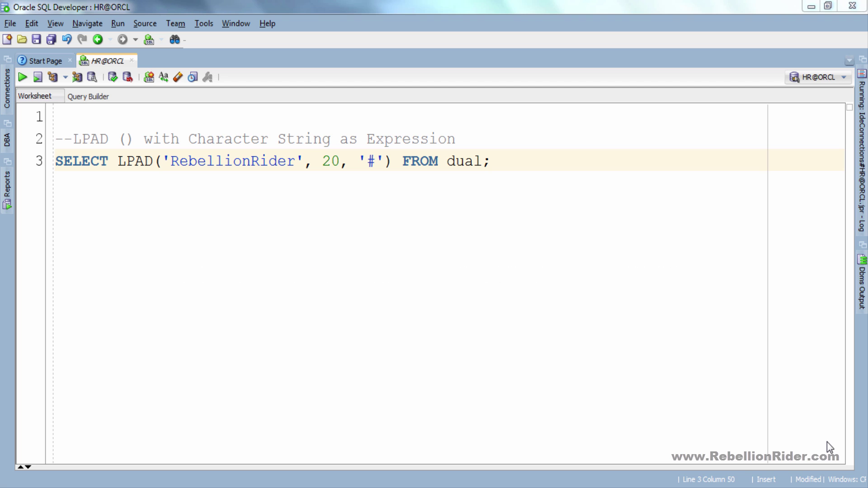
Execute the LPAD query, returning ######RebellionRider, and move to the line's end.
{"action": "left_click", "coordinate": [20, 76]}
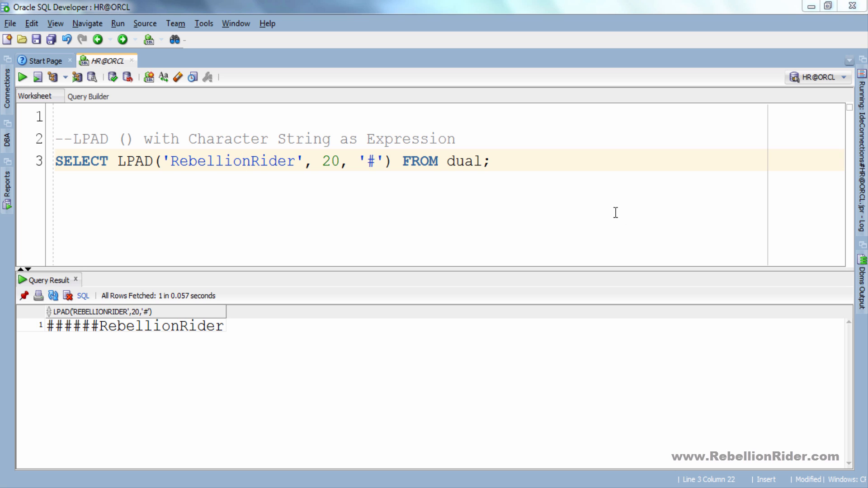
{"action": "left_click", "coordinate": [509, 161]}
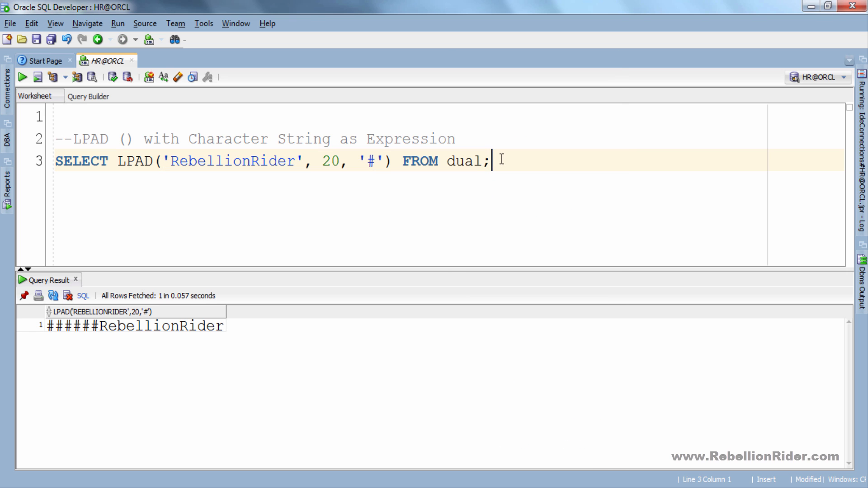
Add and run the RPAD query returning RebellionRider######, then start a --LPAD comment line.
{"action": "type", "text": "--RPAD()"}
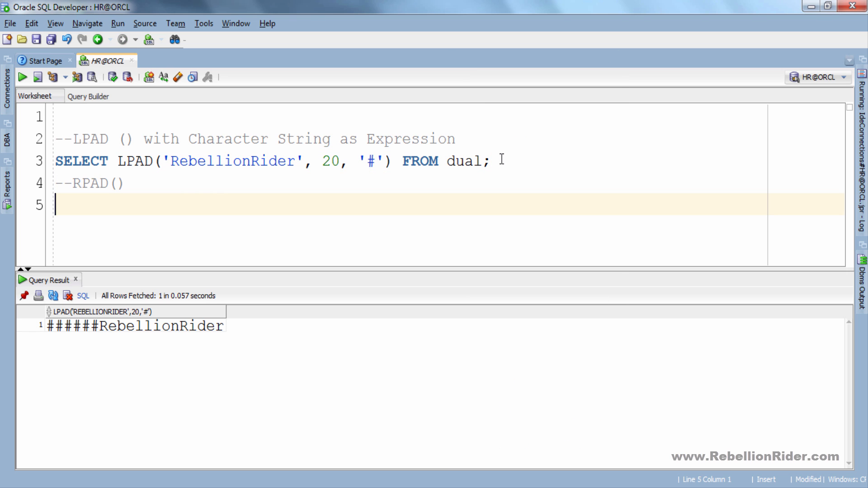
{"action": "type", "text": "SELECT PAD('RebellionRider', 20, '#') FROM dual;"}
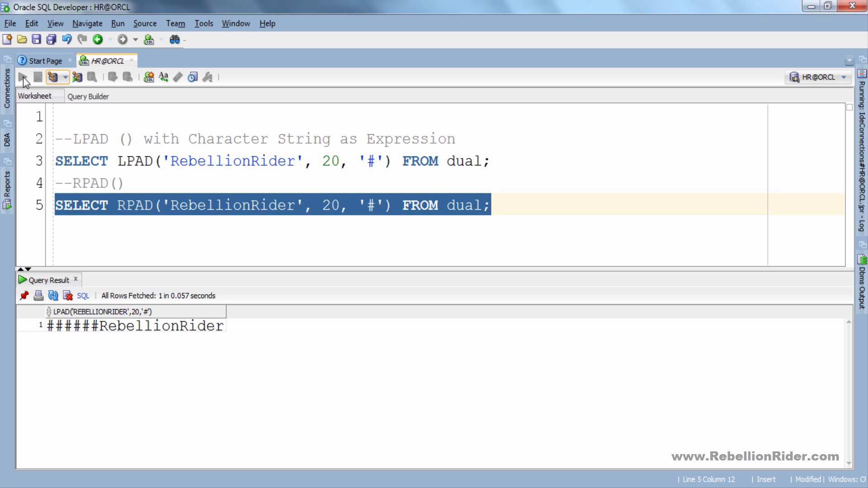
{"action": "left_click", "coordinate": [24, 77]}
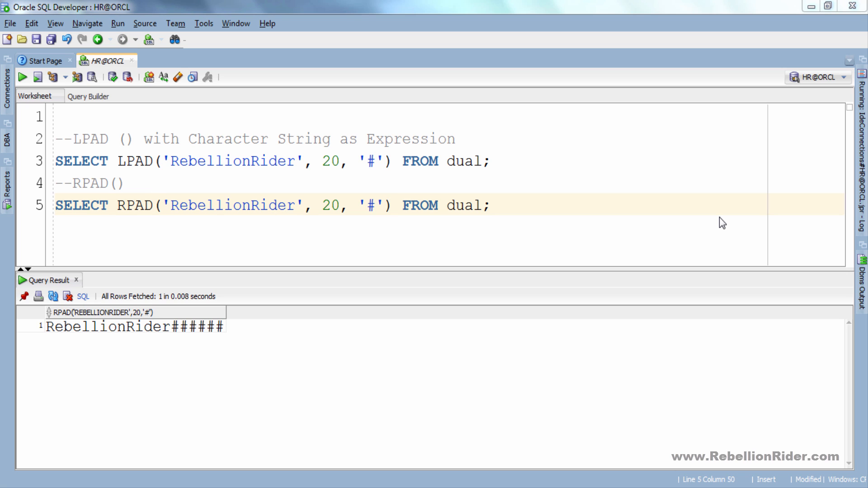
{"action": "type", "text": "--LPAD() with column name as expression"}
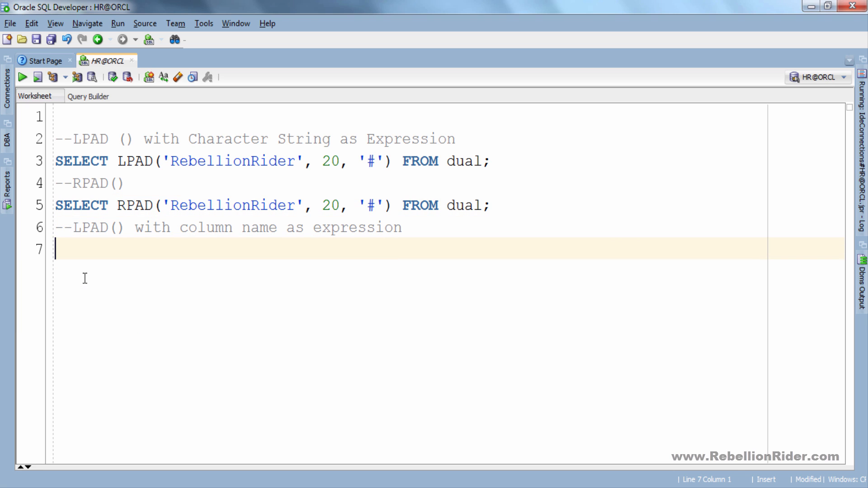
Enter SELECT LPAD(salary, 20, '*') FROM employees; under the comment.
{"action": "type", "text": "SELECT LPAD("}
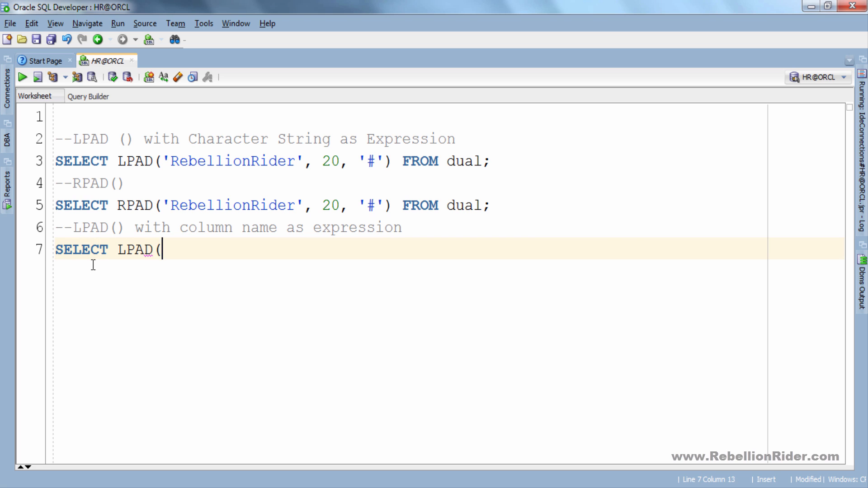
{"action": "type", "text": "salary, 20, '"}
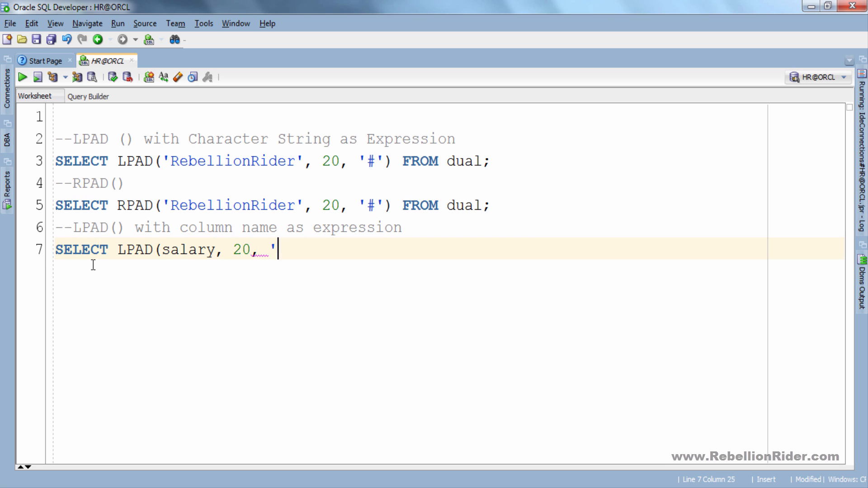
{"action": "type", "text": "*') FROM"}
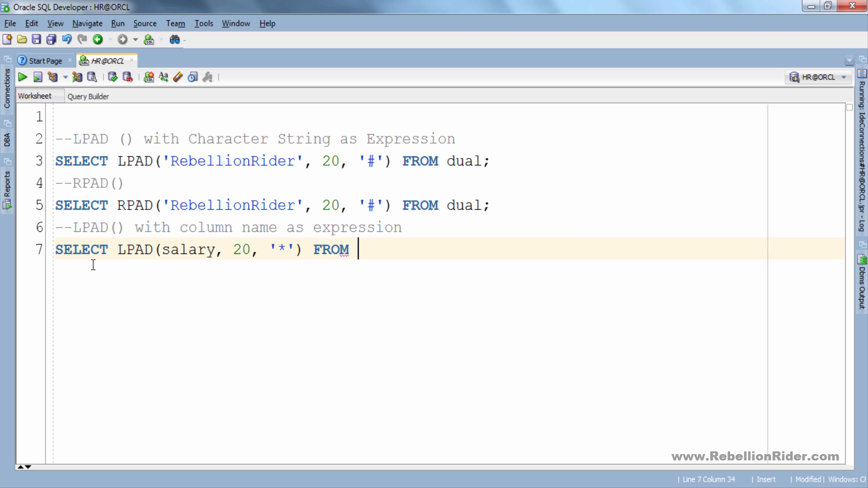
{"action": "type", "text": "employees;"}
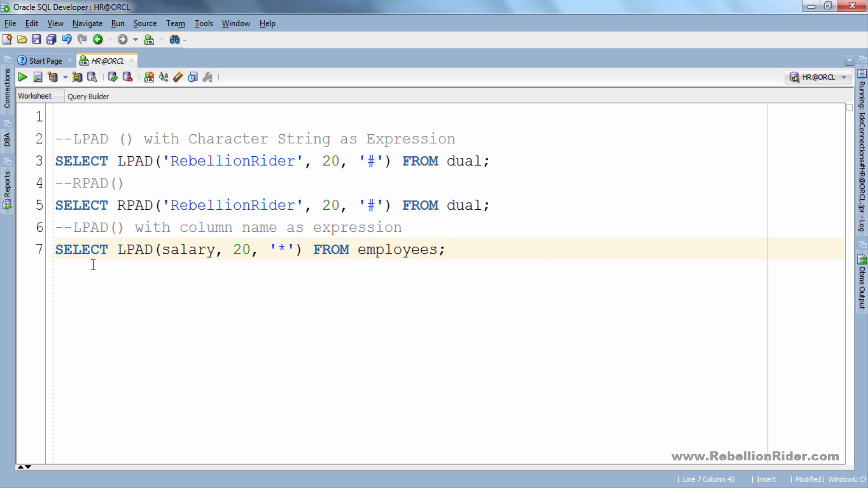
{"action": "double_click", "coordinate": [188, 250]}
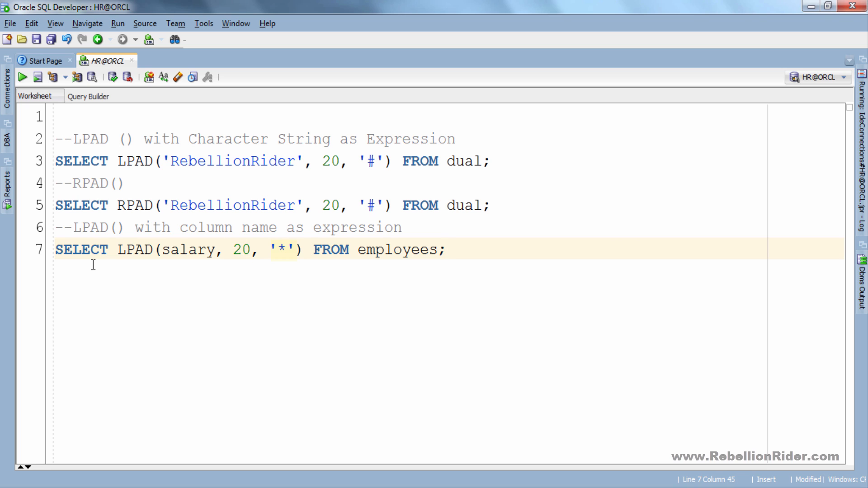
Run the salary LPAD query, fetching 50 rows like ***************24000.
{"action": "left_click", "coordinate": [22, 77]}
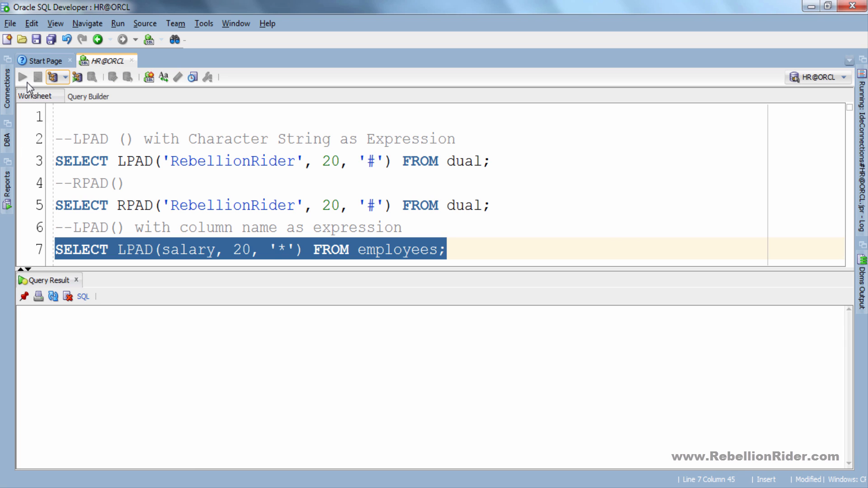
{"action": "left_click", "coordinate": [22, 76]}
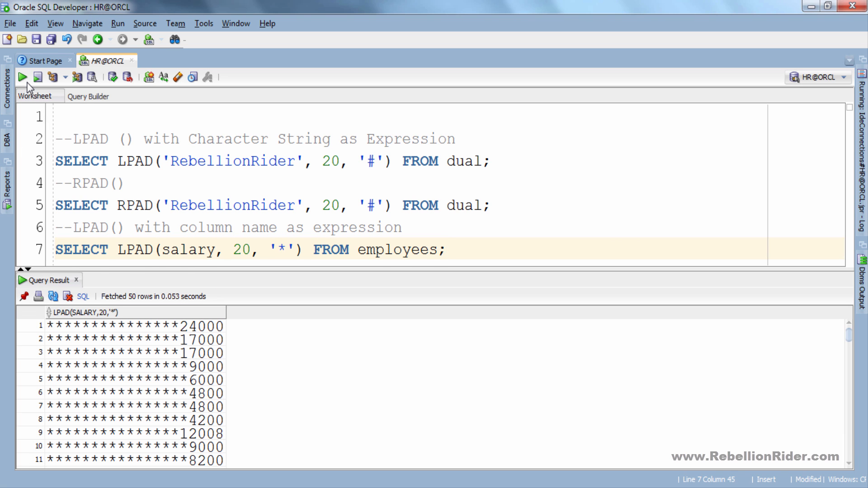